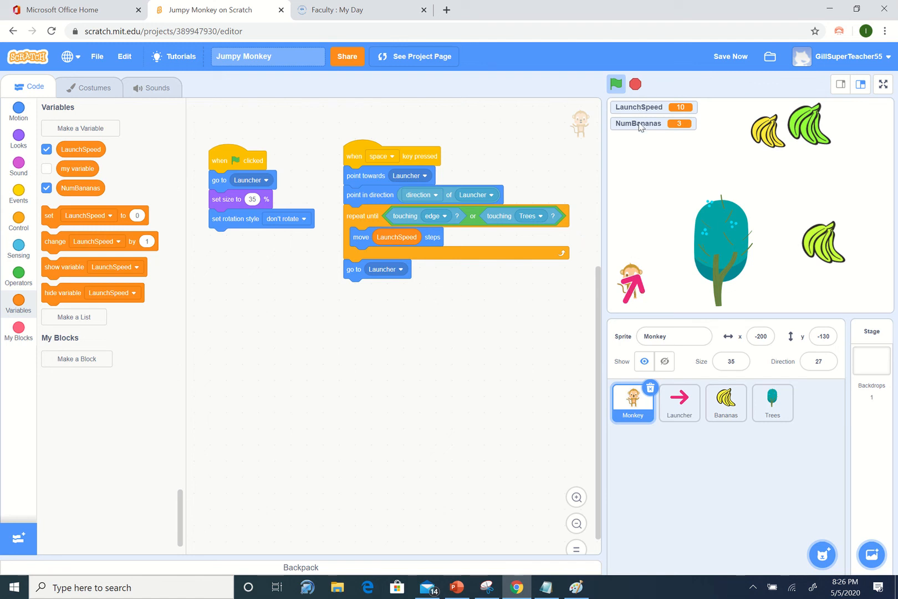
{"action": "mouse_move", "coordinate": [658, 291]}
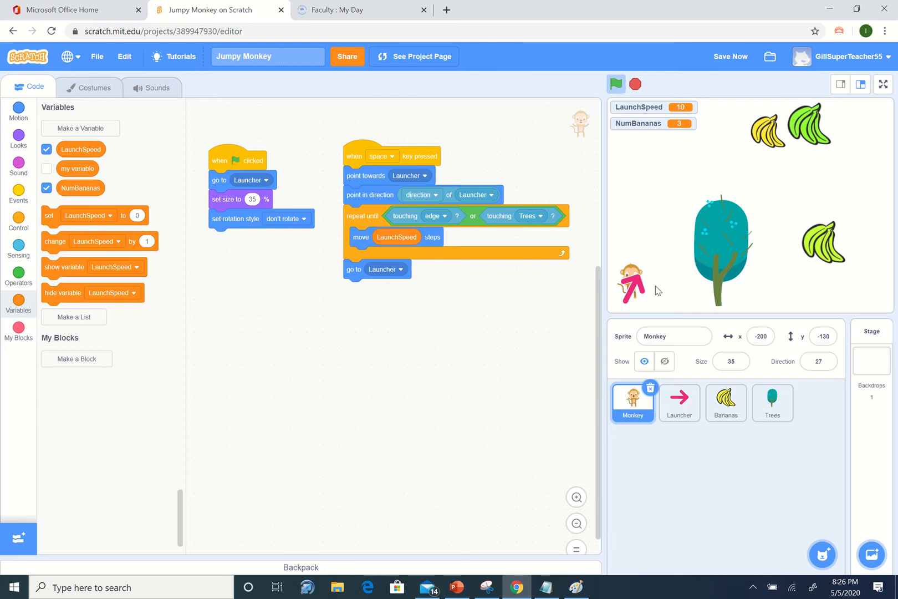
{"action": "mouse_move", "coordinate": [671, 208]}
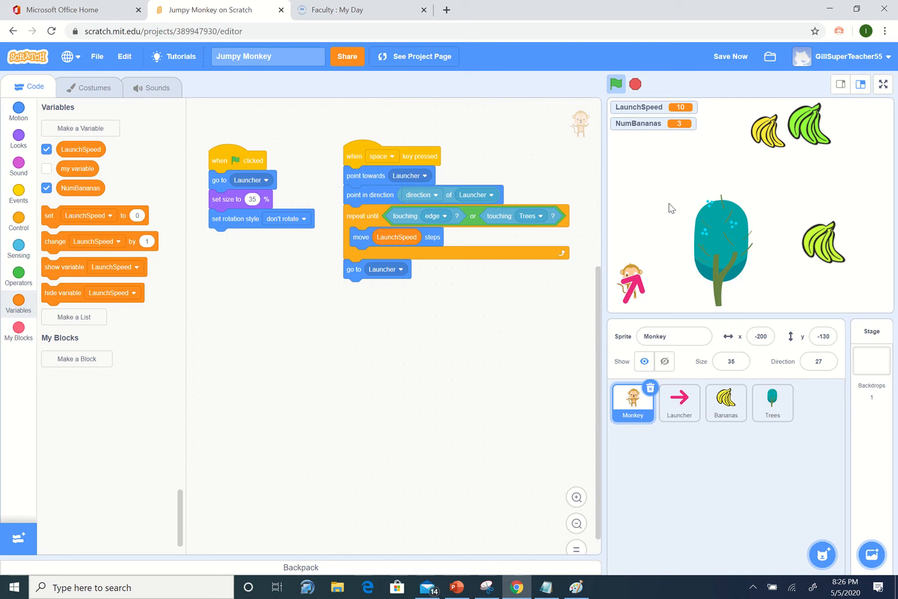
{"action": "mouse_move", "coordinate": [668, 208]}
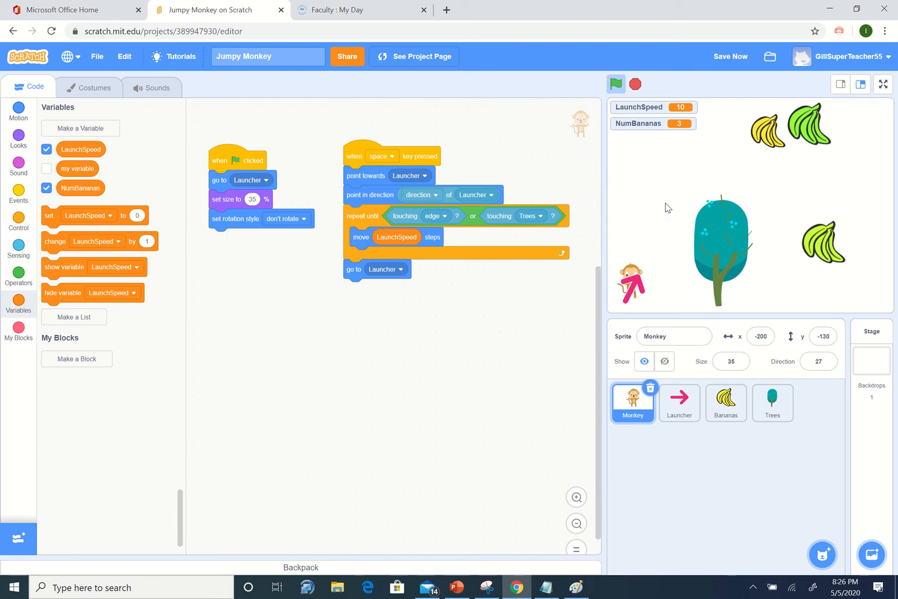
{"action": "mouse_move", "coordinate": [654, 178]}
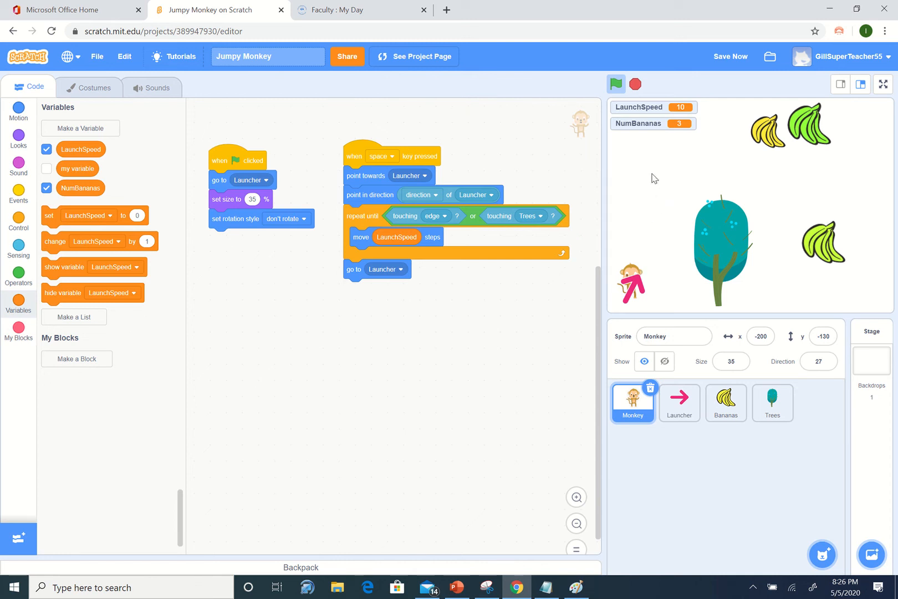
{"action": "mouse_move", "coordinate": [658, 182]}
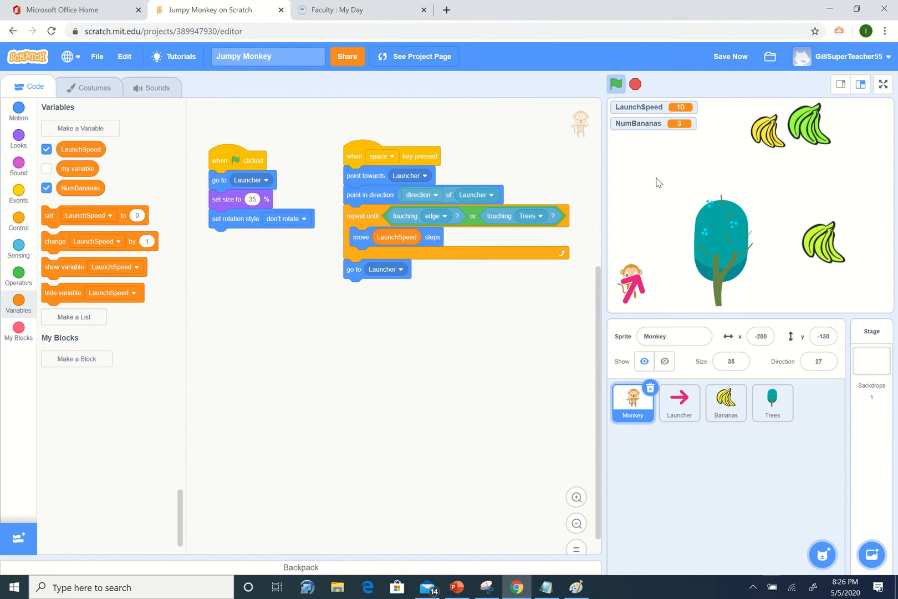
{"action": "mouse_move", "coordinate": [658, 192]}
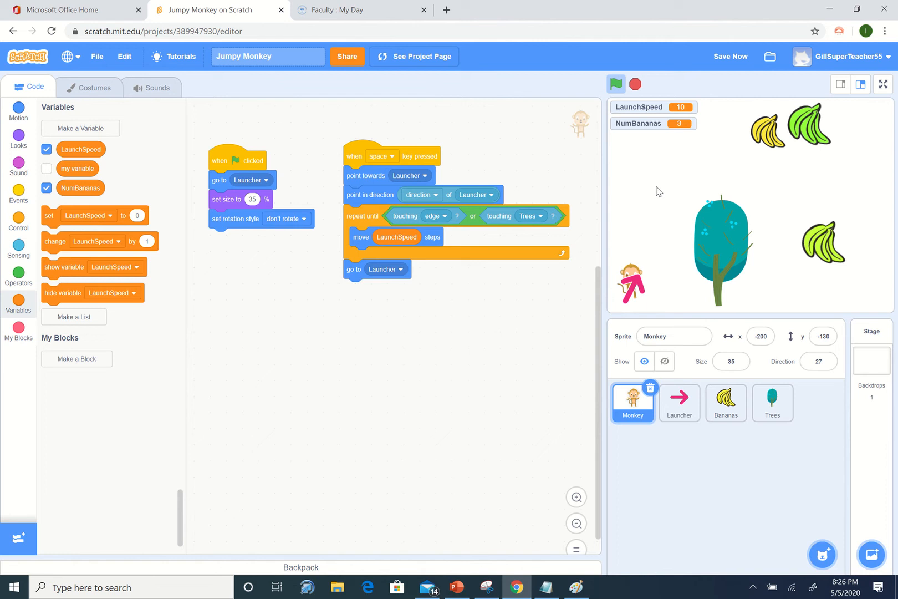
{"action": "mouse_move", "coordinate": [670, 269]}
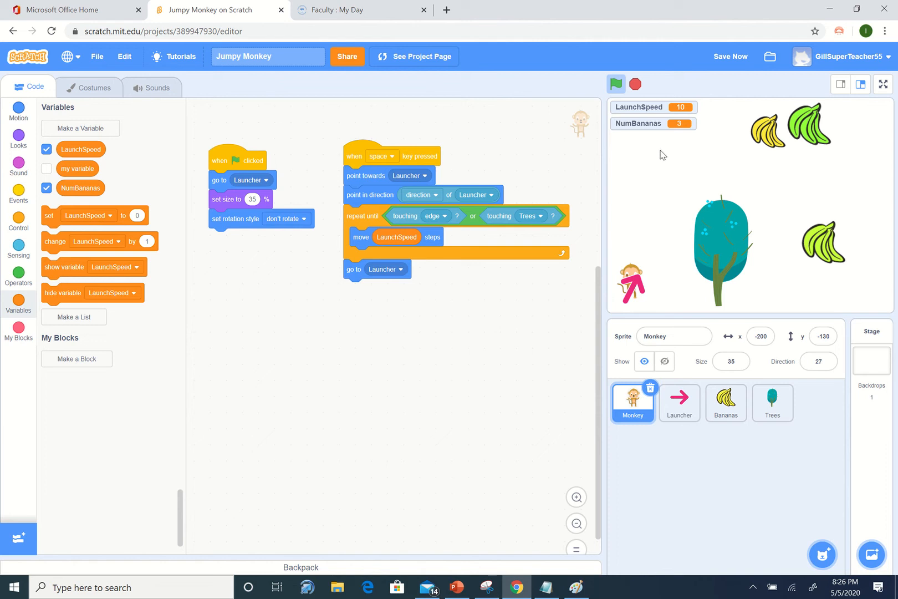
{"action": "mouse_move", "coordinate": [659, 256]}
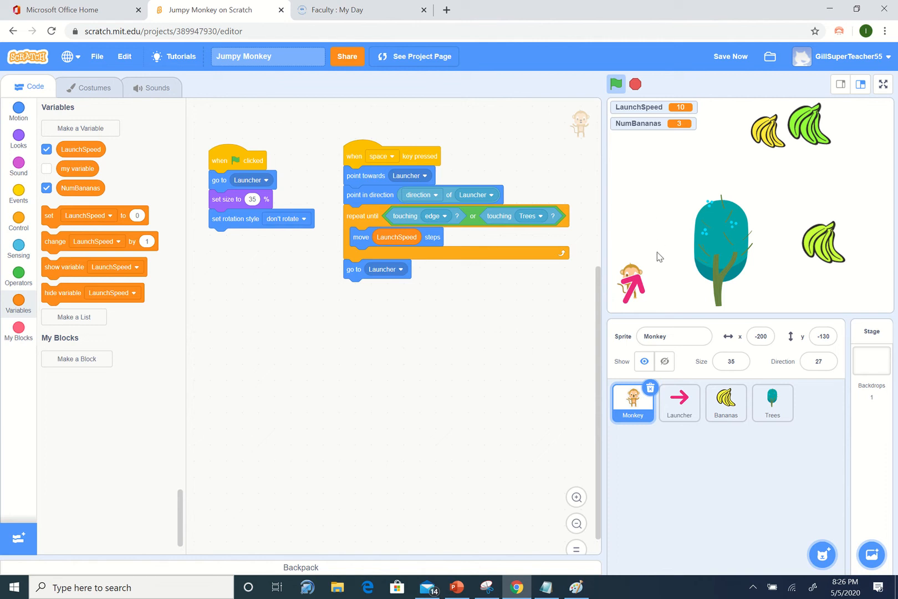
{"action": "mouse_move", "coordinate": [668, 265]}
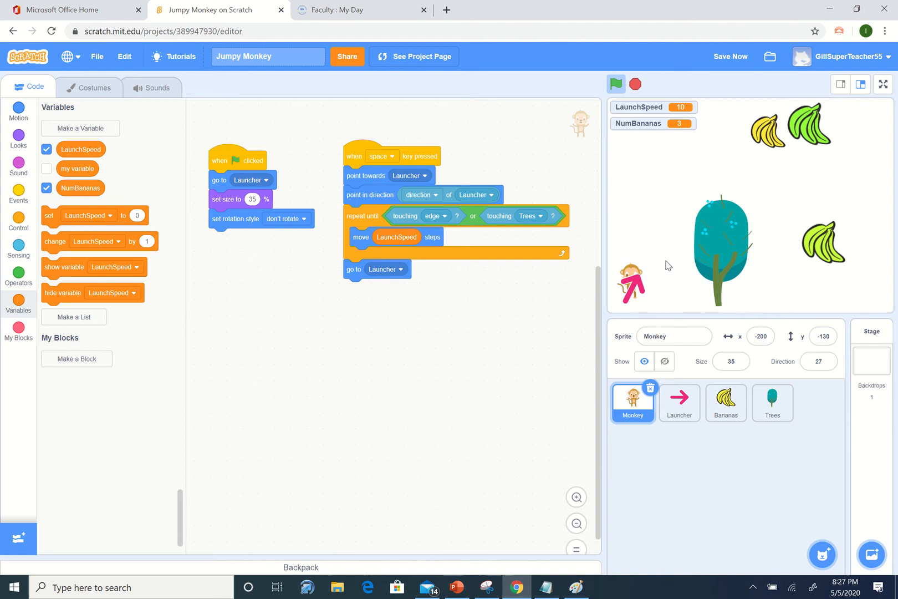
{"action": "mouse_move", "coordinate": [657, 230]}
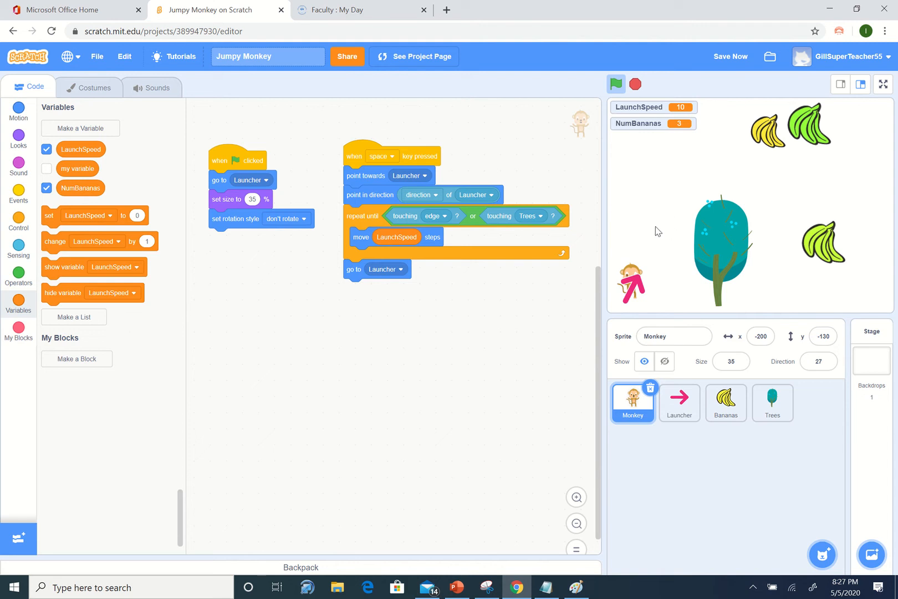
{"action": "mouse_move", "coordinate": [653, 208]}
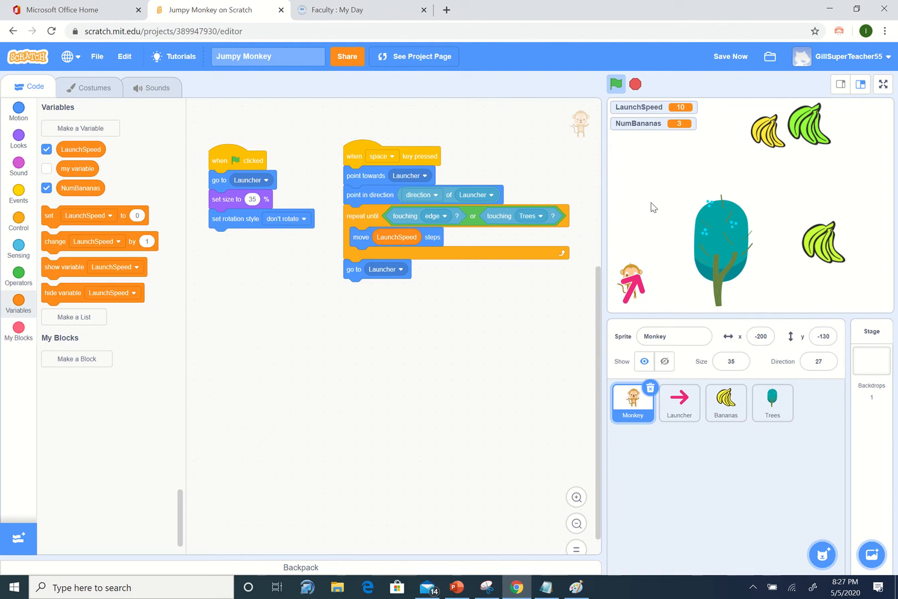
{"action": "mouse_move", "coordinate": [384, 141]}
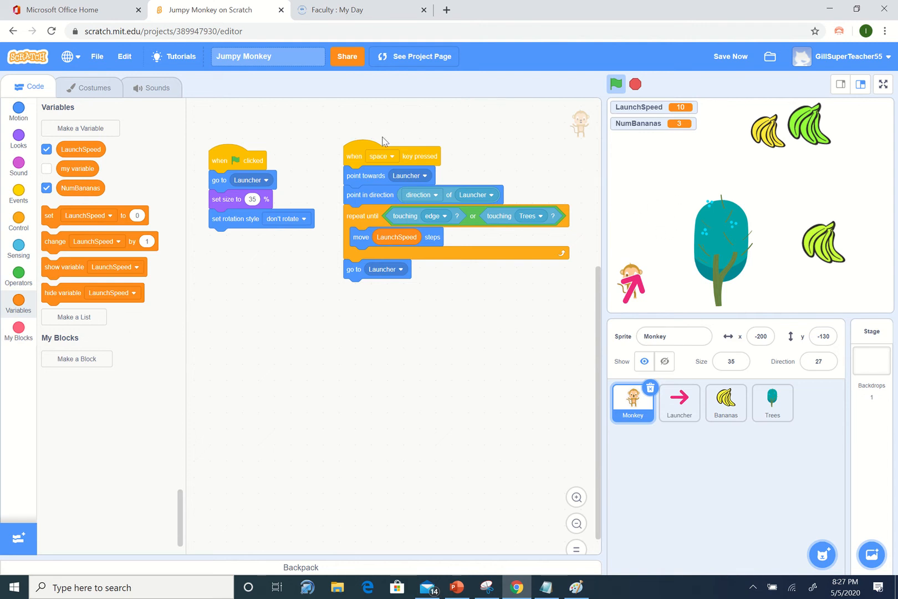
Make a variable named FallSpeed for all sprites, shown on stage at 0
{"action": "left_click", "coordinate": [80, 128]}
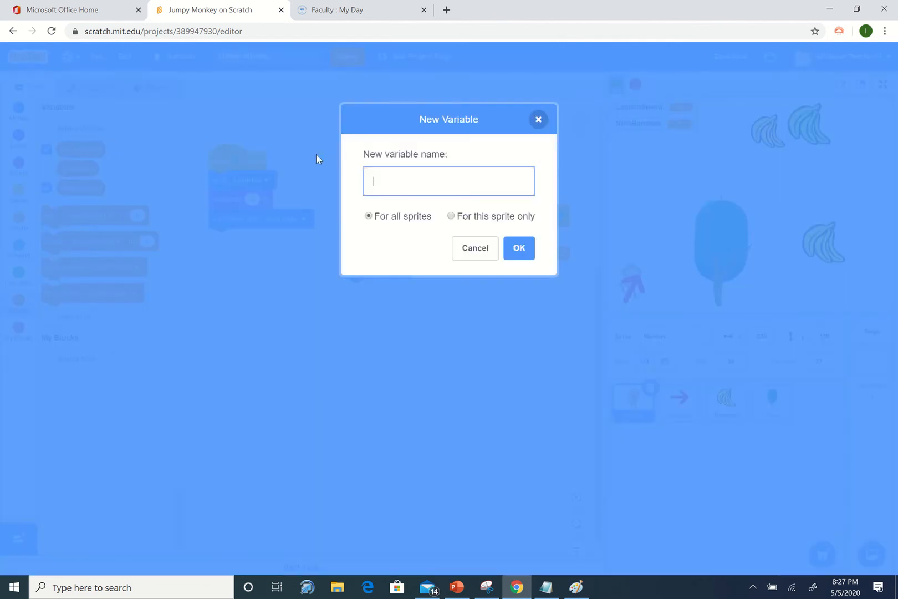
{"action": "type", "text": "Falls"}
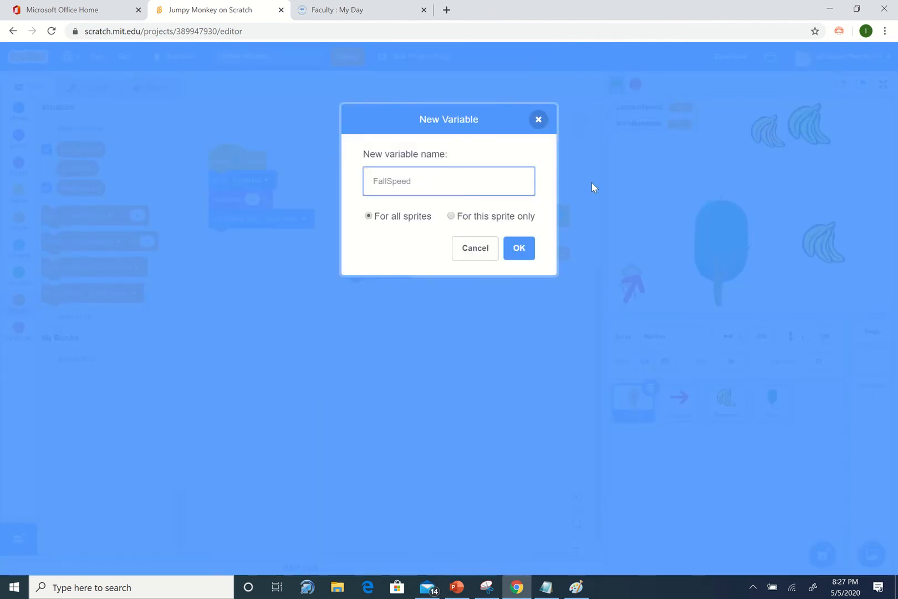
{"action": "left_click", "coordinate": [519, 248]}
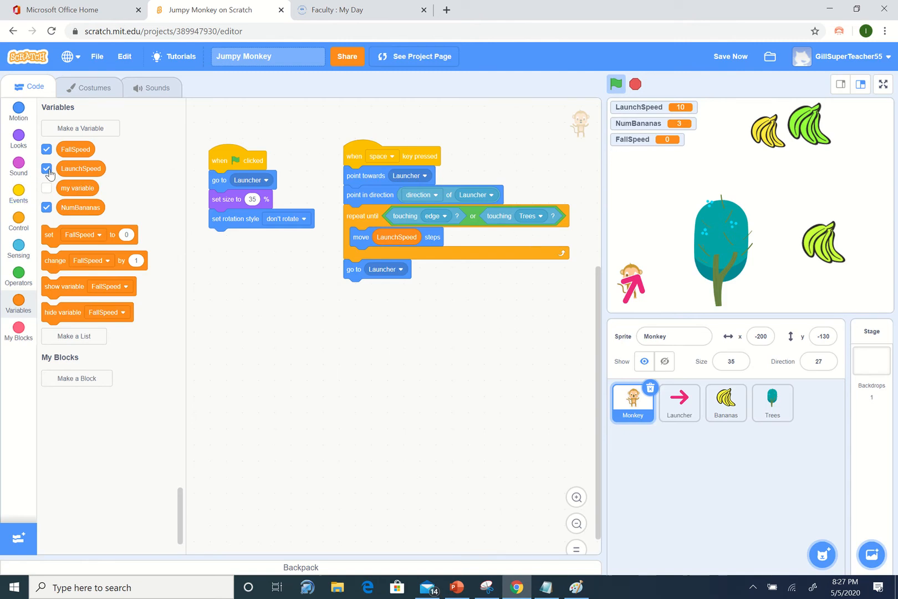
Hide LaunchSpeed's readout and begin the green-flag script with set FallSpeed to -50
{"action": "left_click", "coordinate": [46, 168]}
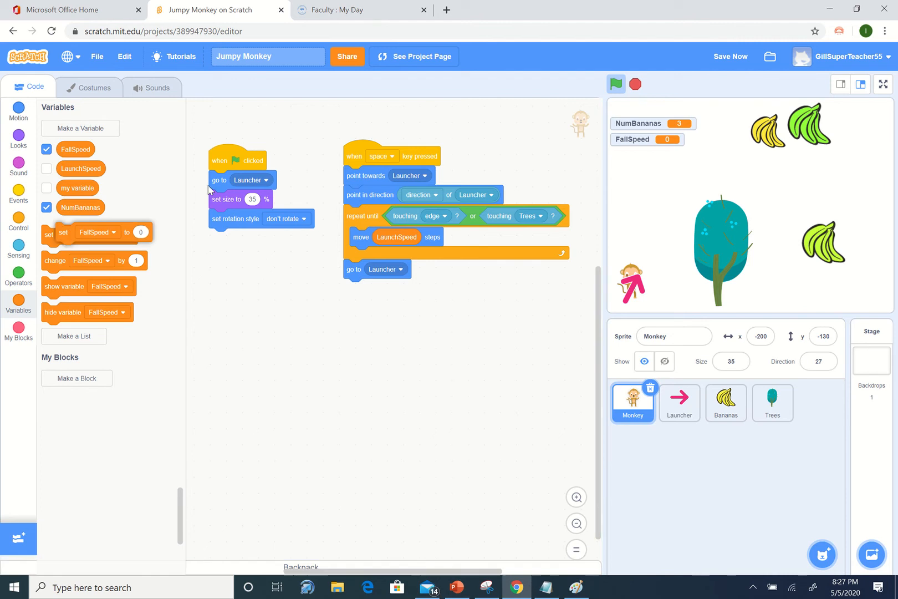
{"action": "left_click_drag", "start_coordinate": [63, 232], "coordinate": [216, 180]}
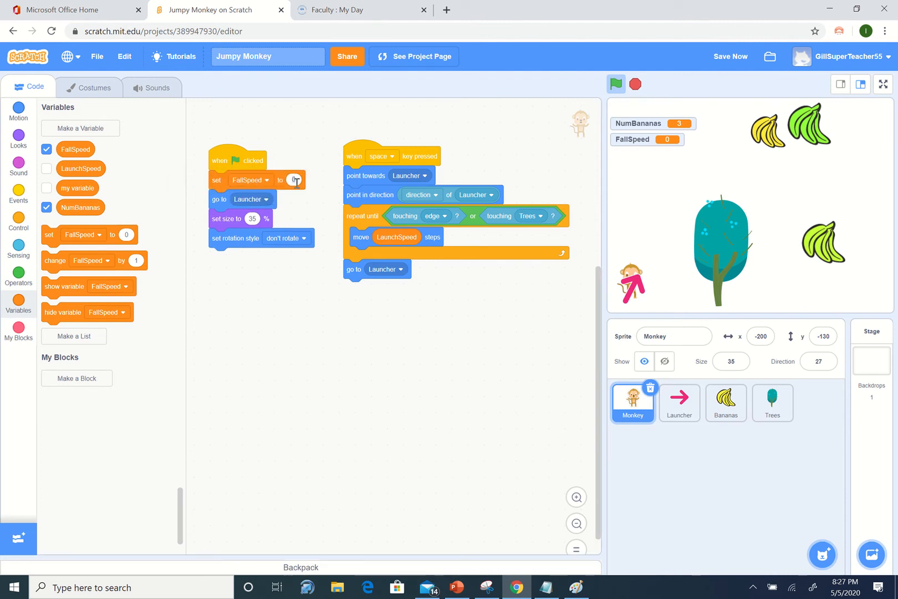
{"action": "left_click", "coordinate": [249, 179]}
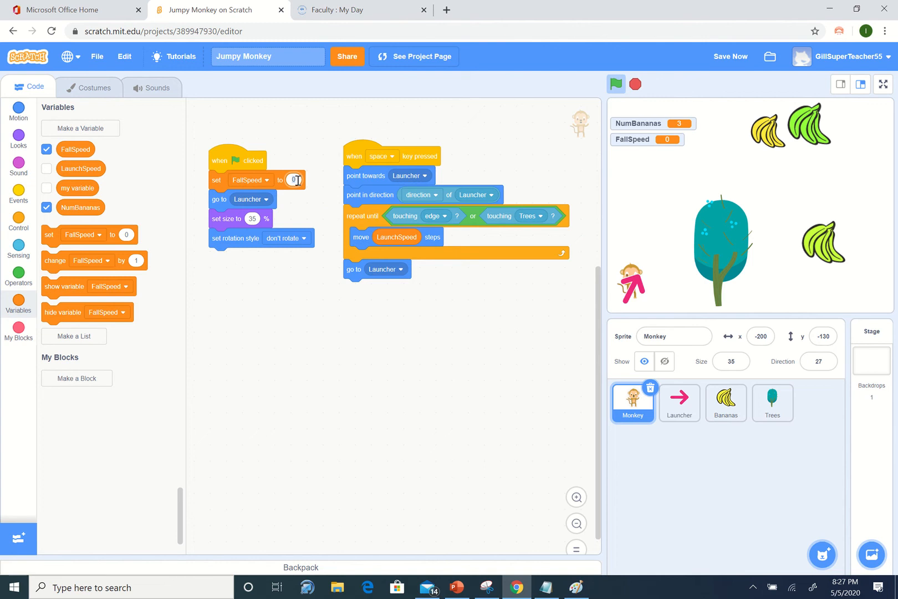
{"action": "type", "text": "-5"}
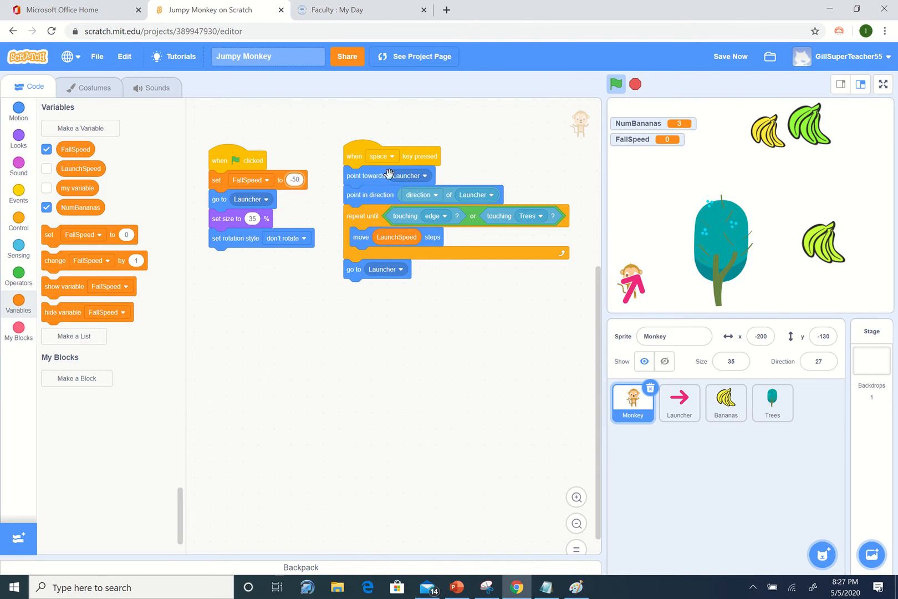
{"action": "mouse_move", "coordinate": [511, 246]}
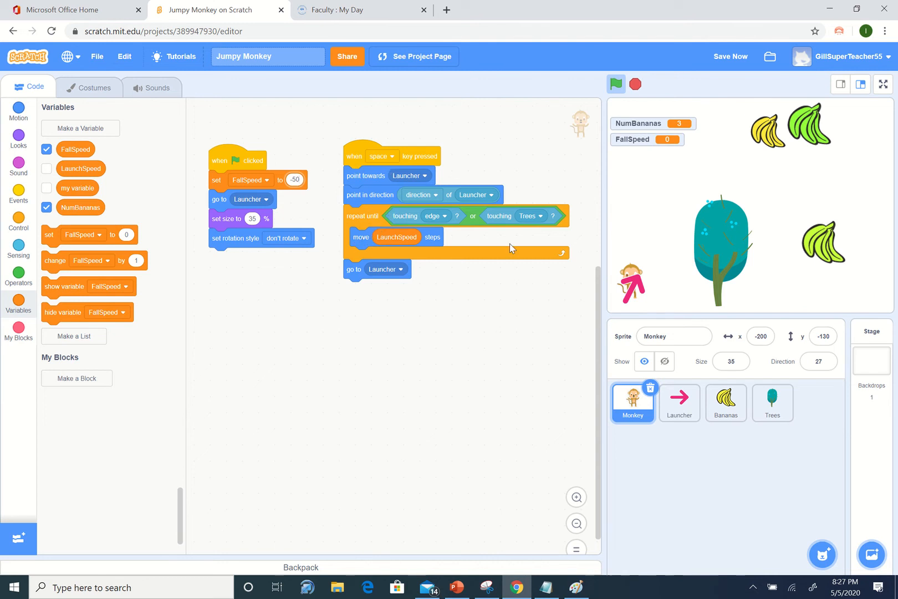
{"action": "mouse_move", "coordinate": [408, 237]}
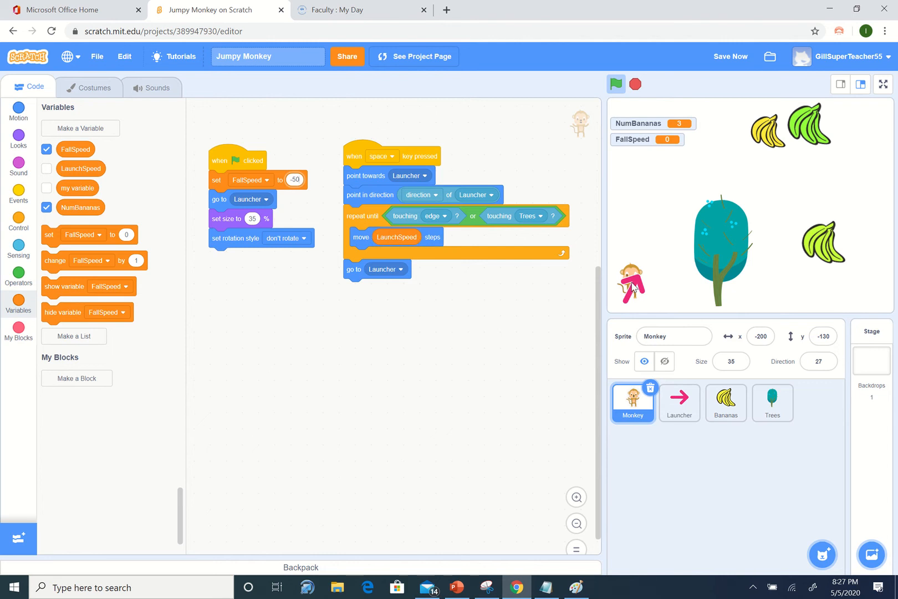
{"action": "mouse_move", "coordinate": [660, 303]}
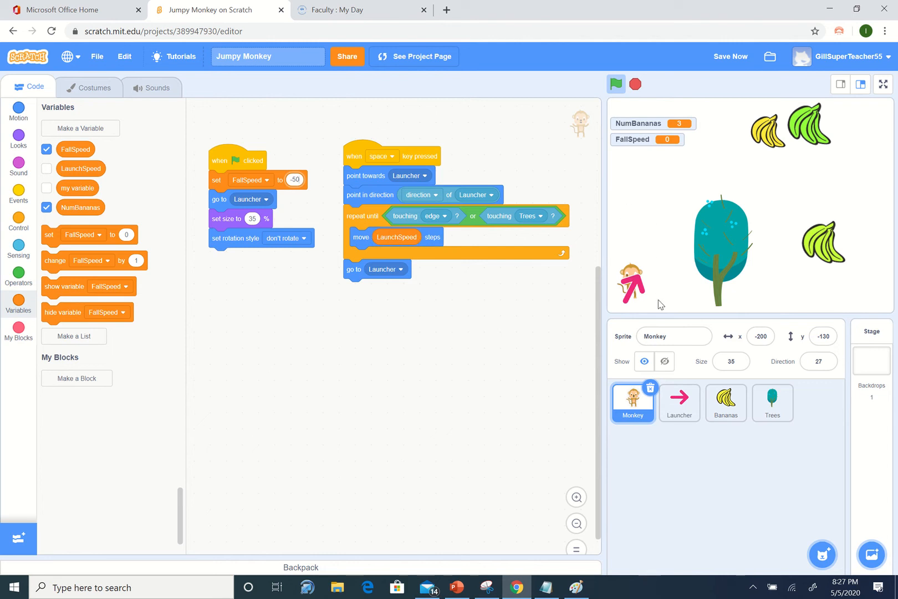
{"action": "mouse_move", "coordinate": [658, 292]}
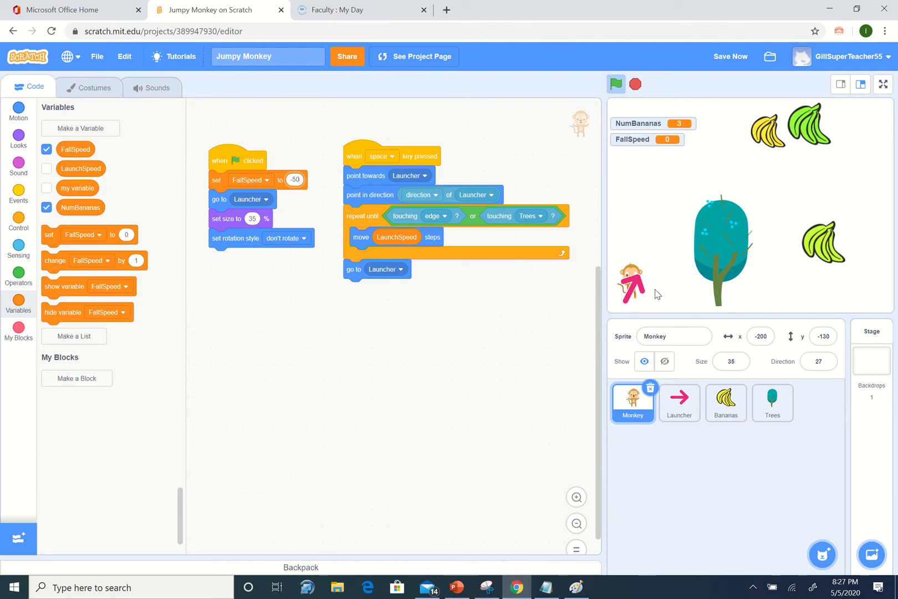
{"action": "mouse_move", "coordinate": [646, 291]}
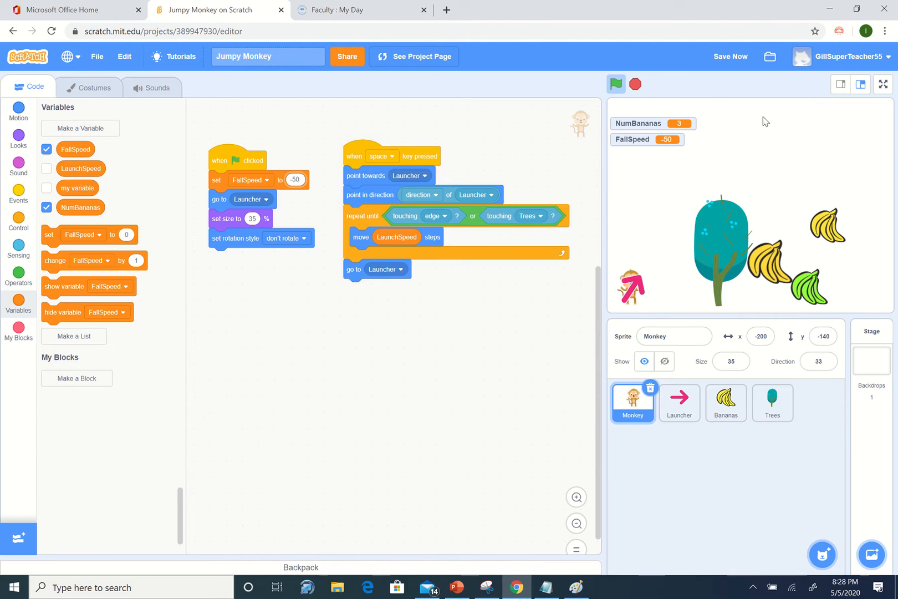
{"action": "mouse_move", "coordinate": [760, 259]}
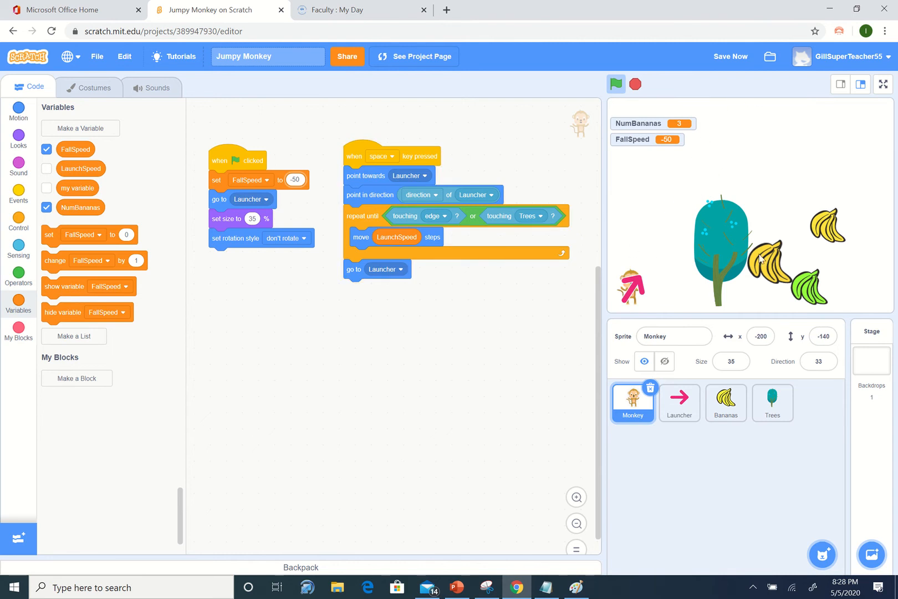
{"action": "mouse_move", "coordinate": [140, 276]}
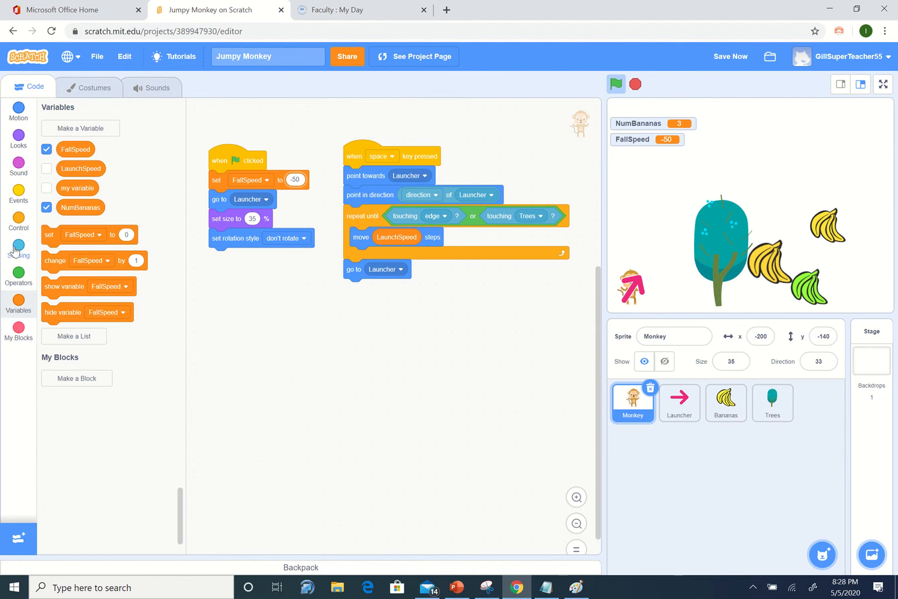
Put a 'change y by 10' block in the repeat-until loop below the move step
{"action": "left_click", "coordinate": [18, 112]}
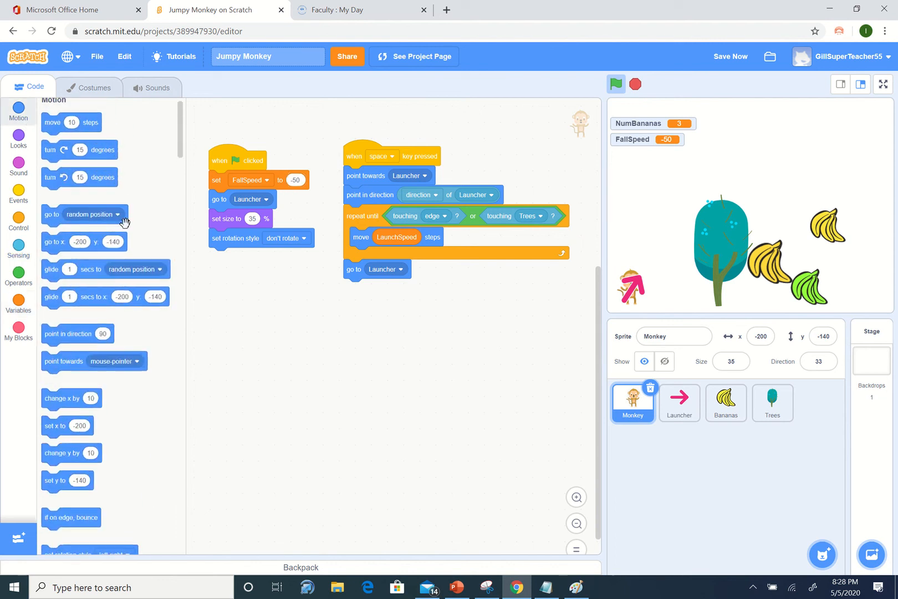
{"action": "left_click_drag", "start_coordinate": [71, 452], "coordinate": [174, 445]}
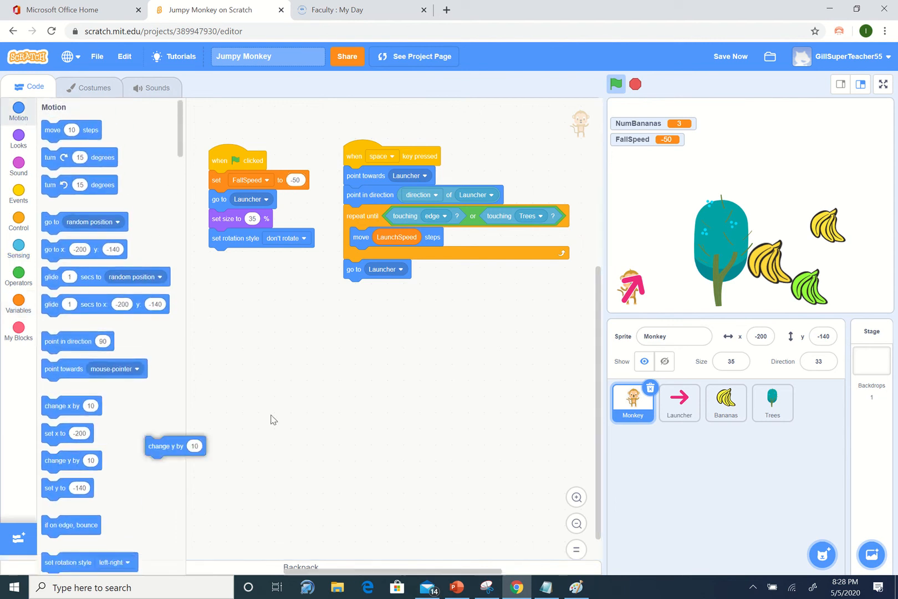
{"action": "left_click_drag", "start_coordinate": [175, 445], "coordinate": [427, 332]}
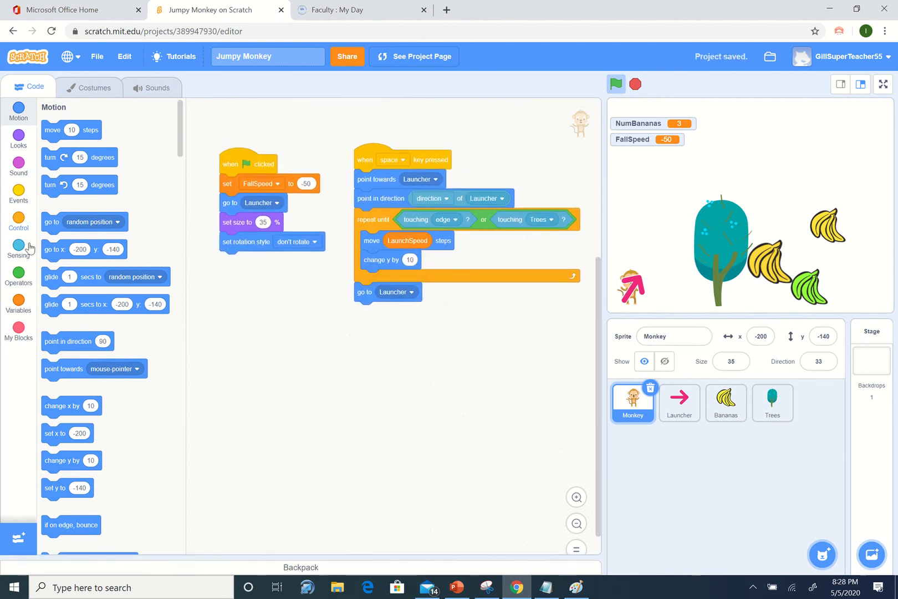
{"action": "left_click", "coordinate": [18, 300]}
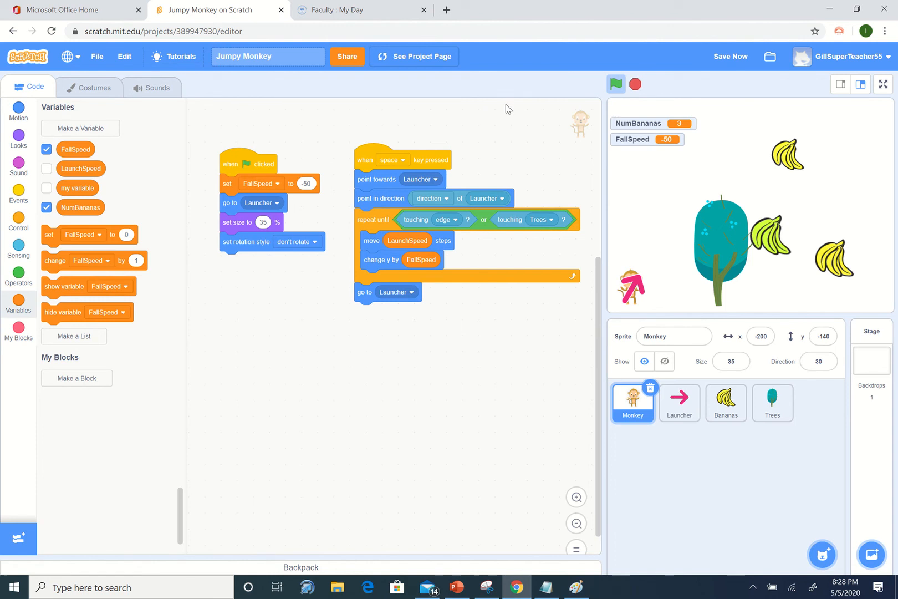
{"action": "mouse_move", "coordinate": [635, 269]}
{"action": "type", "text": "-25"}
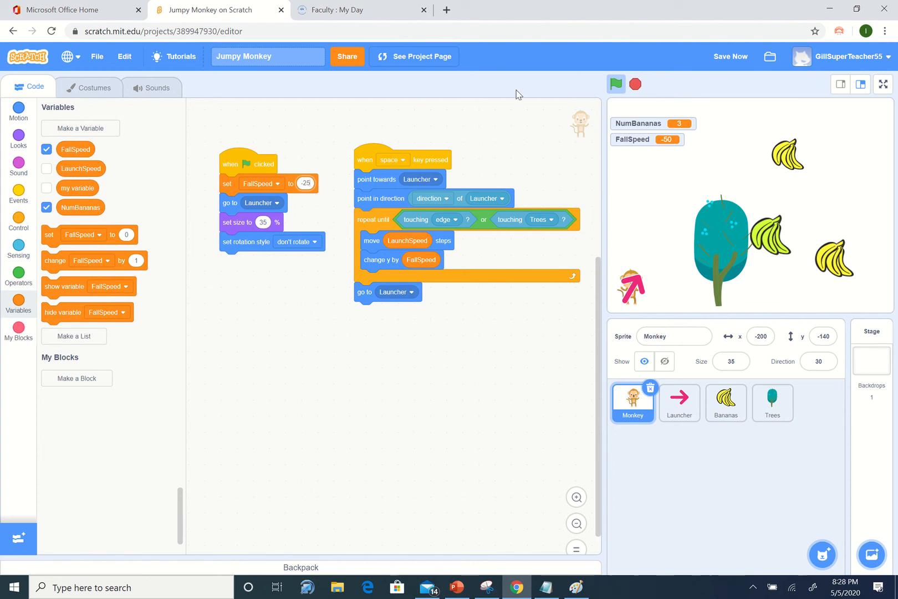
Lower FallSpeed's starting value to -10 and rerun the launch test
{"action": "left_click", "coordinate": [616, 84]}
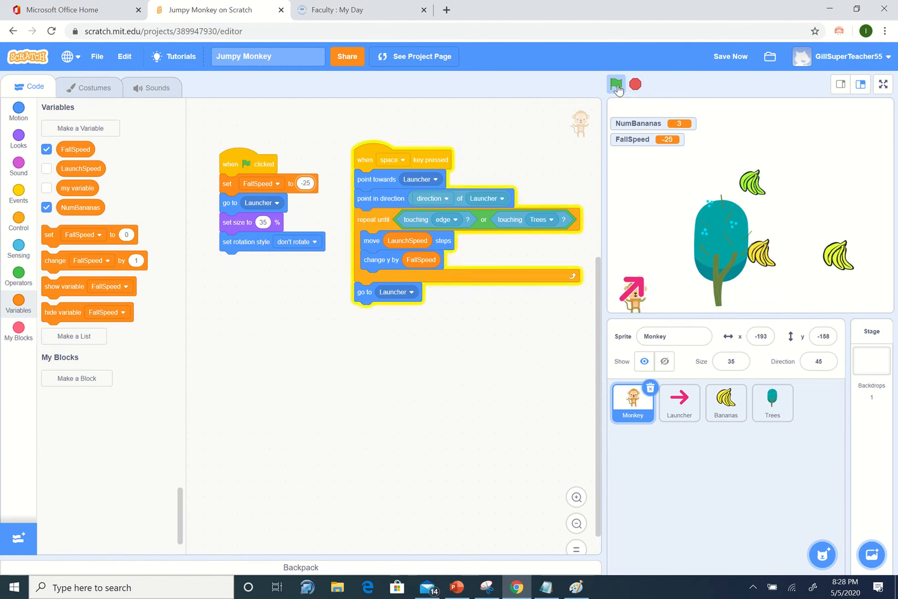
{"action": "left_click", "coordinate": [615, 84]}
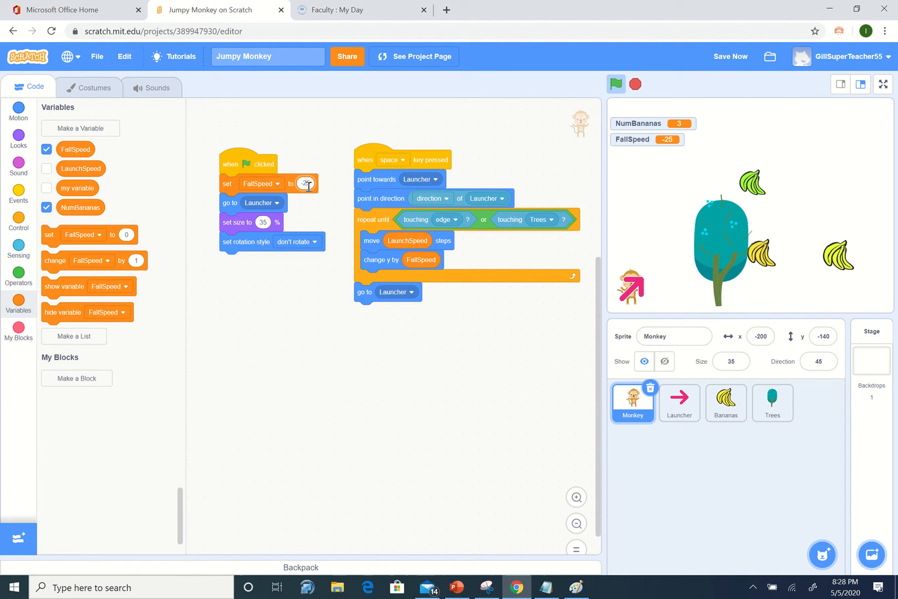
{"action": "type", "text": "-10"}
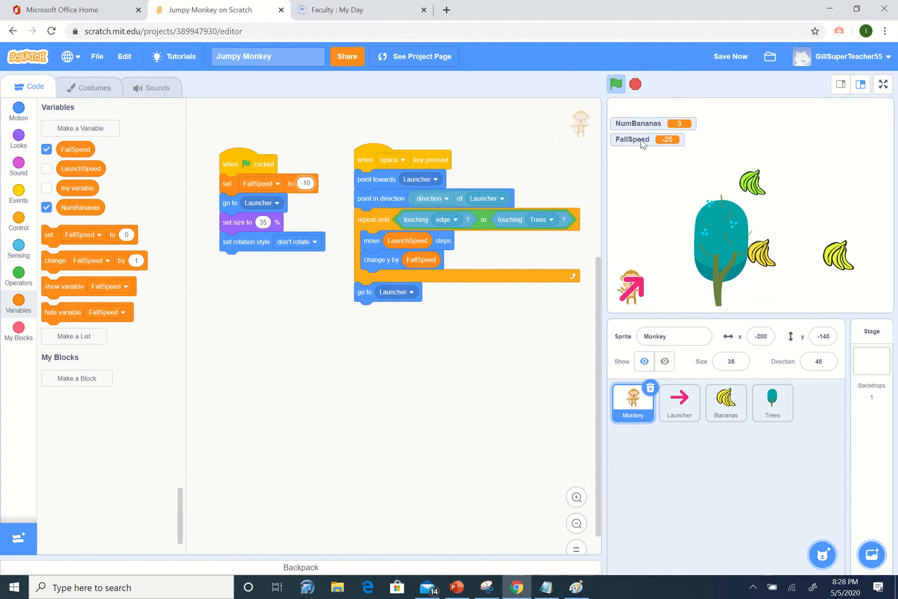
{"action": "left_click", "coordinate": [616, 84]}
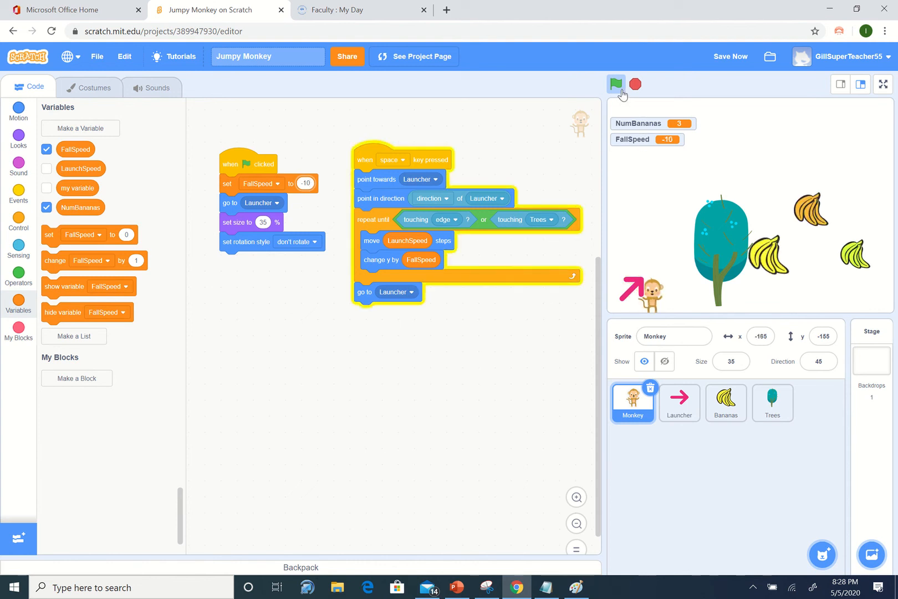
{"action": "left_click", "coordinate": [616, 83]}
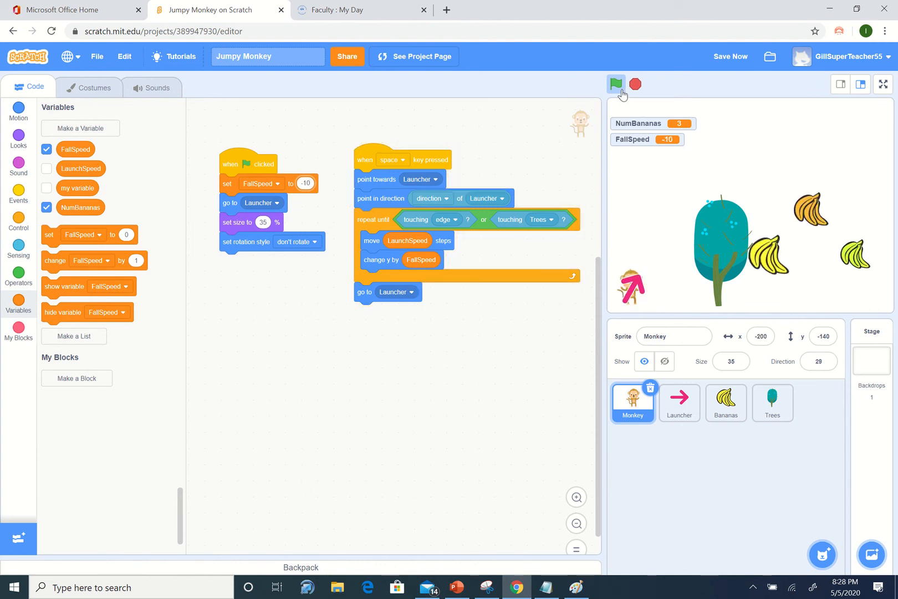
{"action": "mouse_move", "coordinate": [597, 107]}
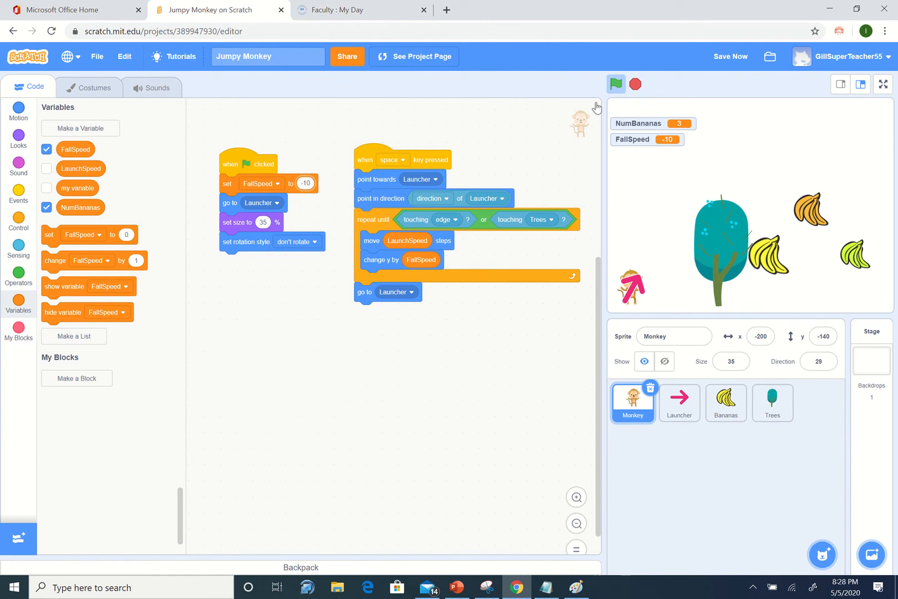
{"action": "mouse_move", "coordinate": [651, 175]}
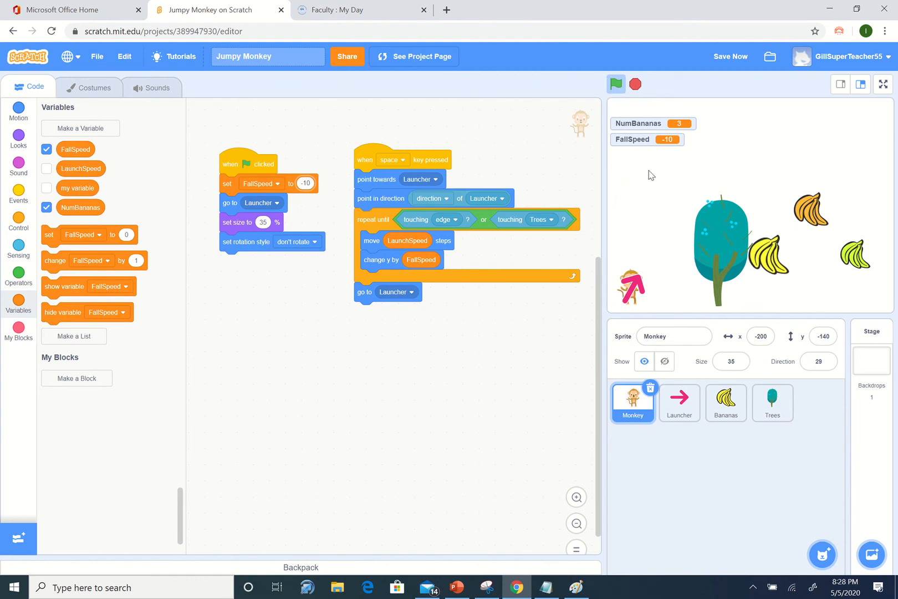
{"action": "mouse_move", "coordinate": [68, 149]}
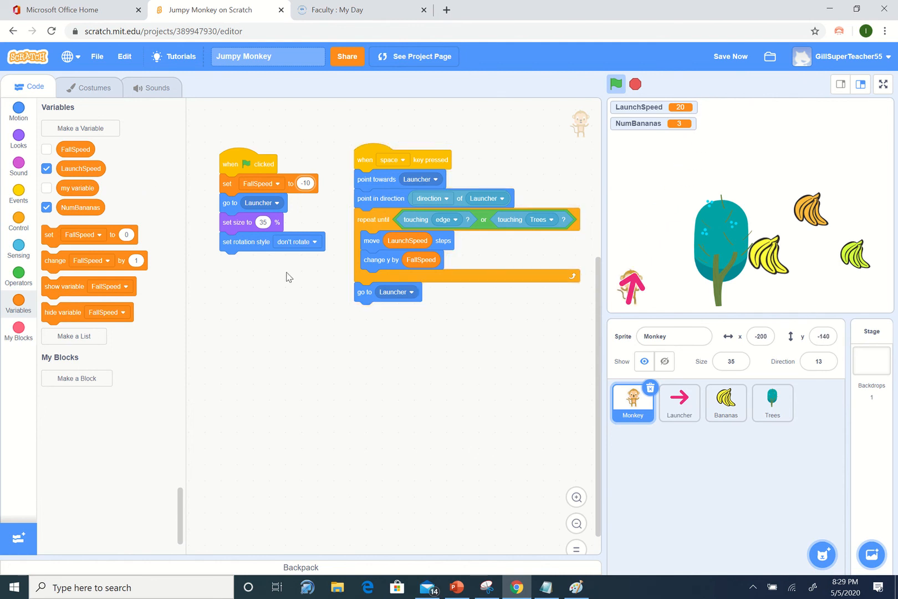
{"action": "mouse_move", "coordinate": [435, 259]}
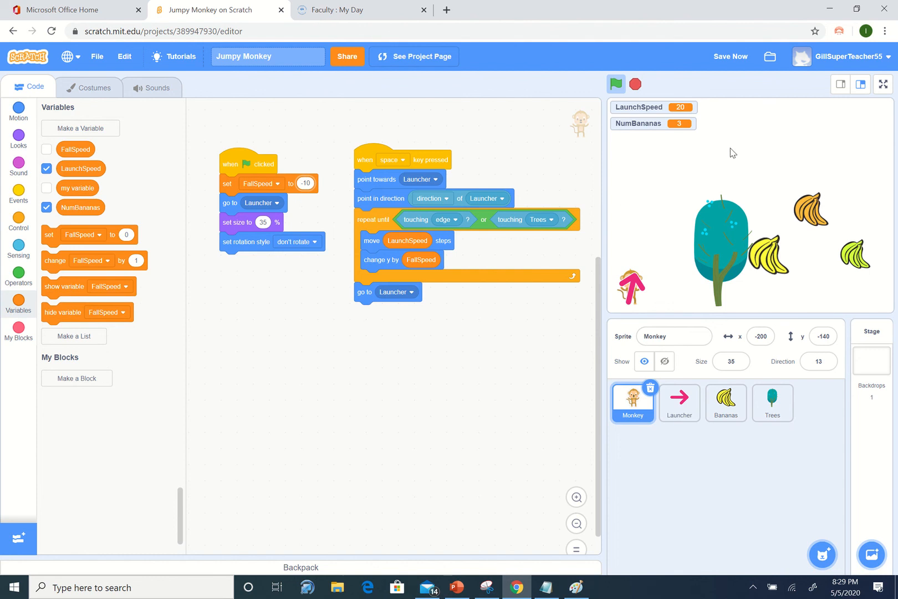
{"action": "mouse_move", "coordinate": [663, 160]}
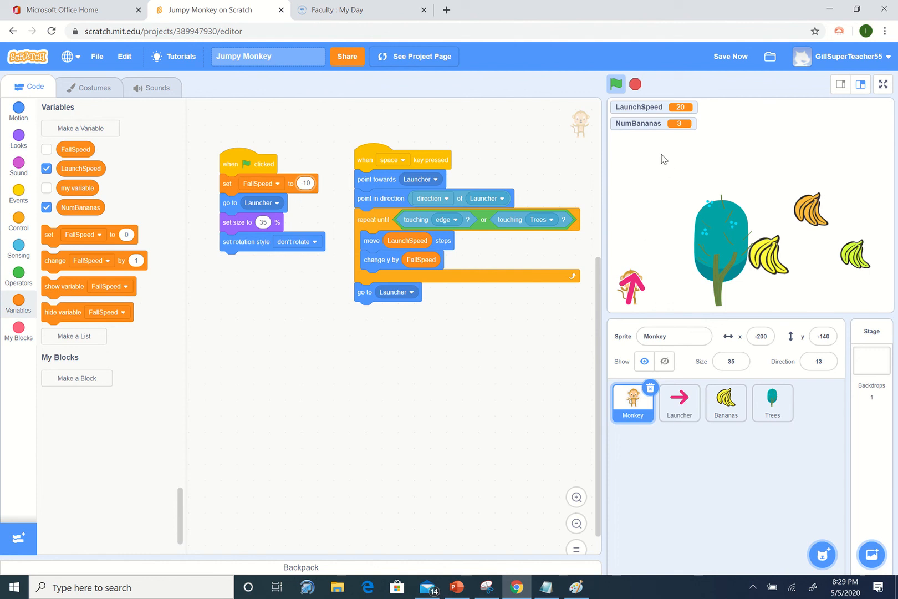
{"action": "mouse_move", "coordinate": [660, 207]}
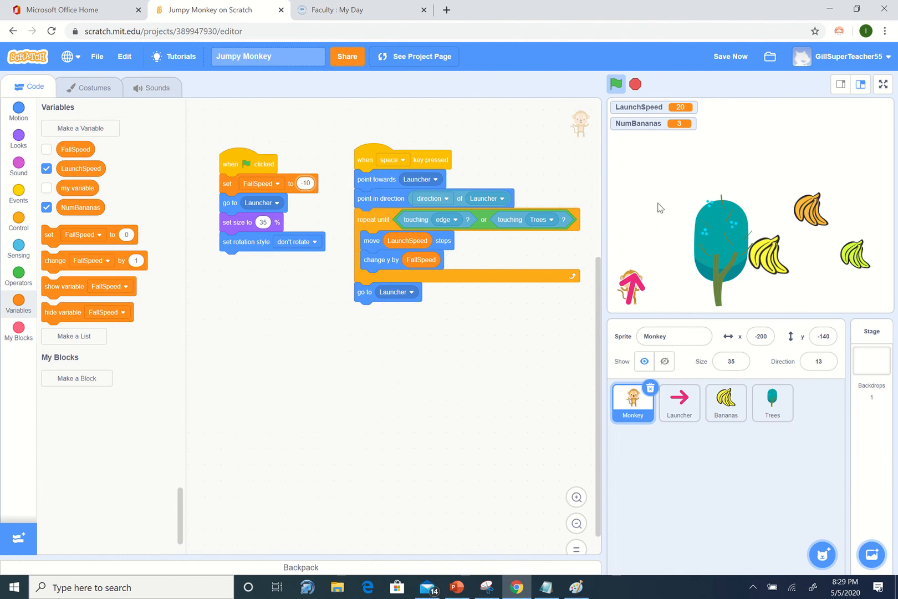
{"action": "mouse_move", "coordinate": [666, 192]}
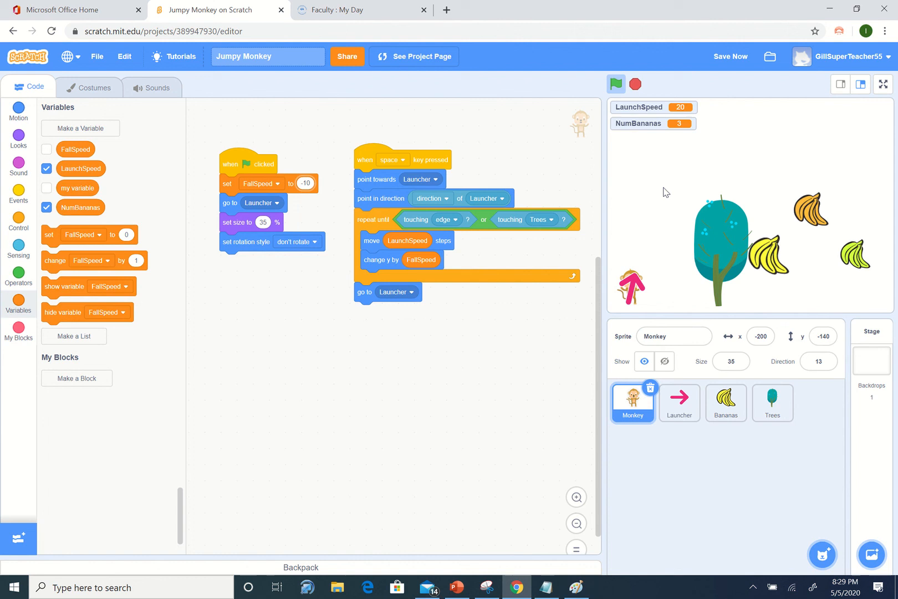
{"action": "mouse_move", "coordinate": [666, 197]}
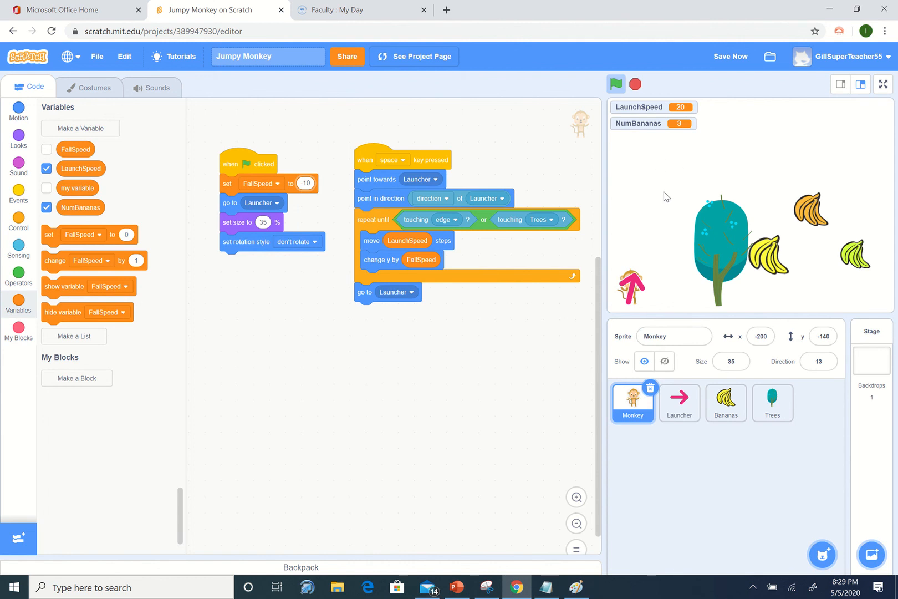
Edit the starting value in the set FallSpeed block
{"action": "left_click", "coordinate": [305, 183]}
{"action": "type", "text": "0"}
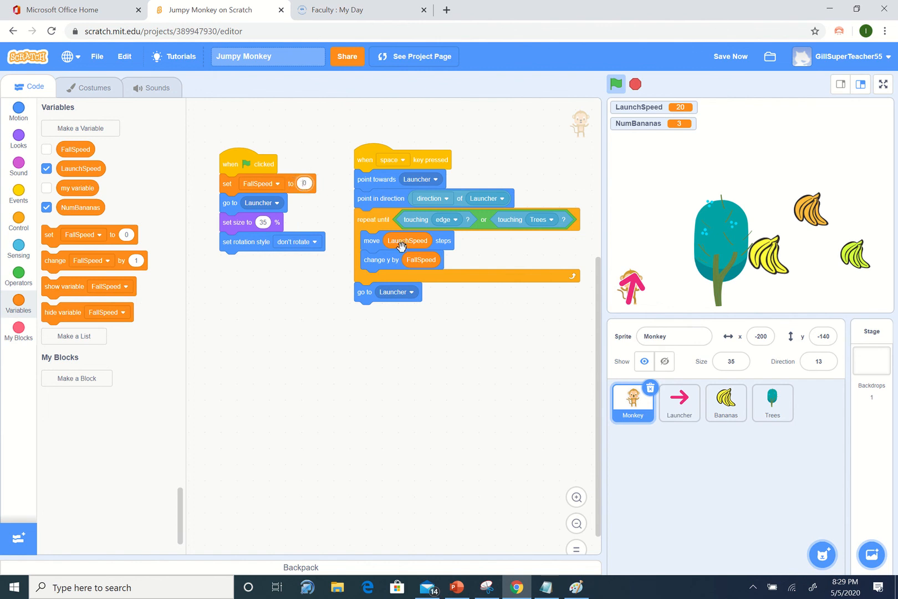
{"action": "mouse_move", "coordinate": [399, 226]}
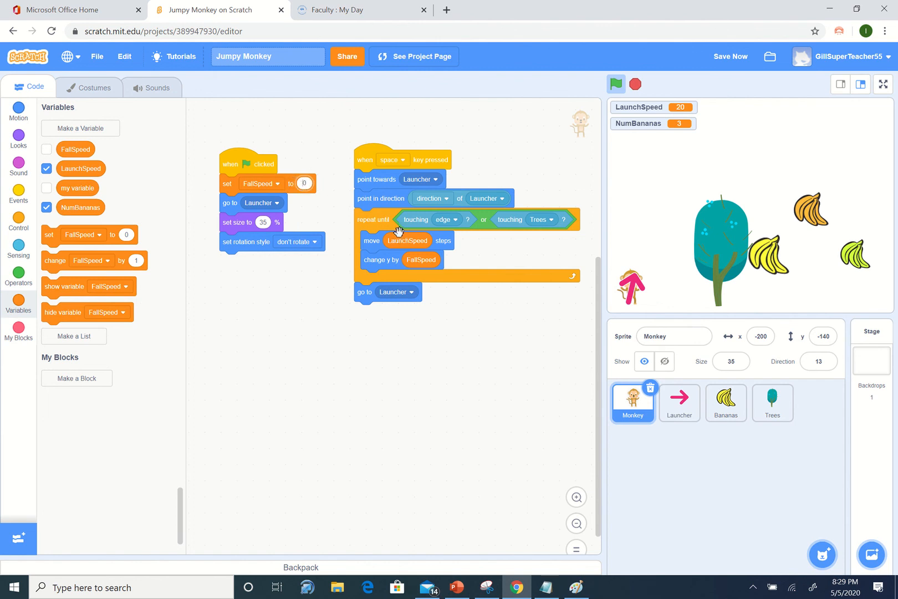
Make a variable named Gravity for all sprites, shown on stage at 0
{"action": "left_click", "coordinate": [80, 128]}
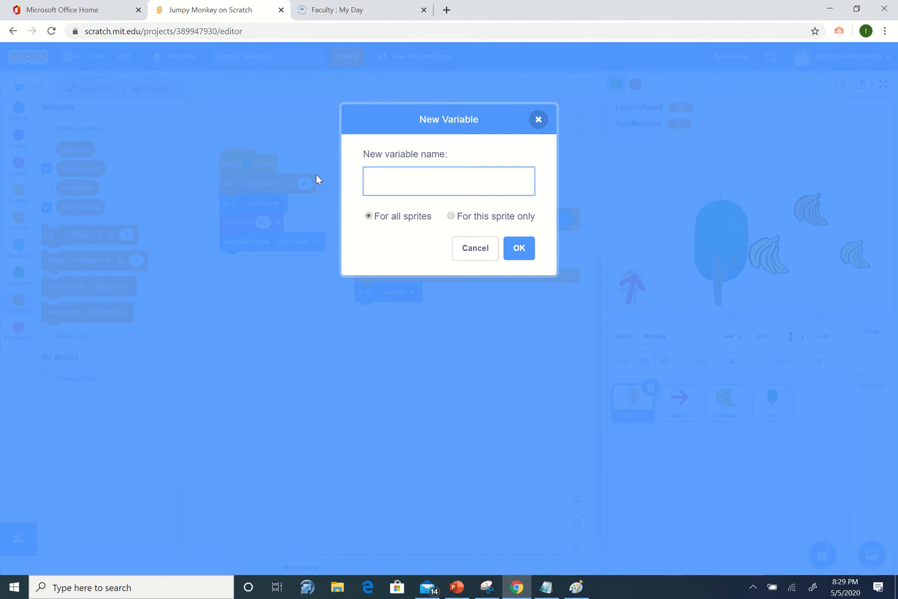
{"action": "type", "text": "Gravity"}
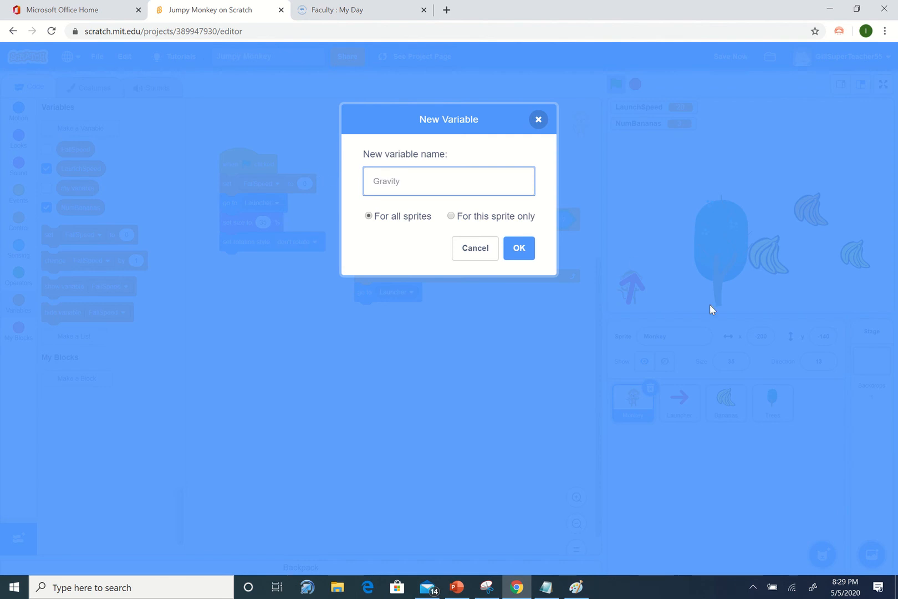
{"action": "left_click", "coordinate": [518, 248]}
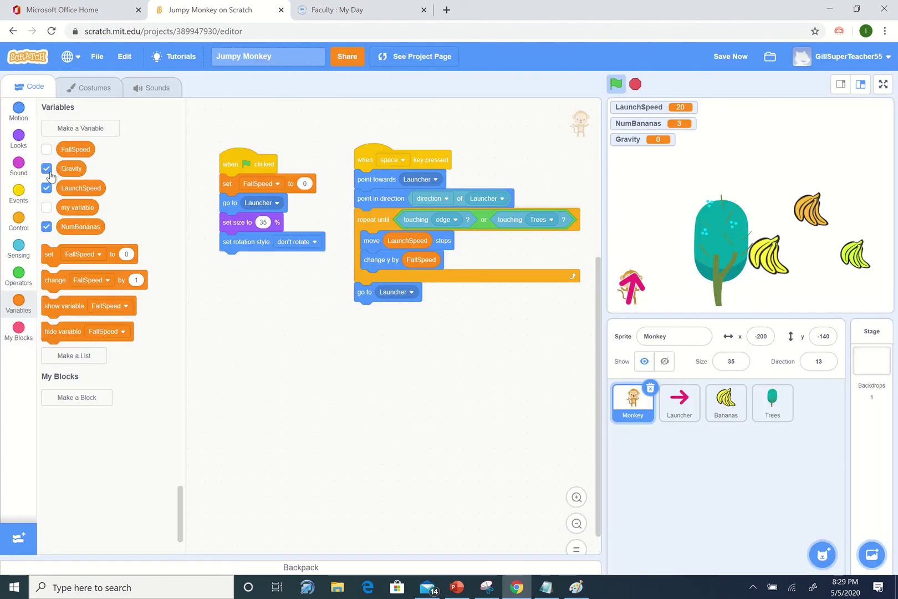
Hide Gravity's readout and make the second set block set Gravity to -0.2
{"action": "left_click", "coordinate": [44, 168]}
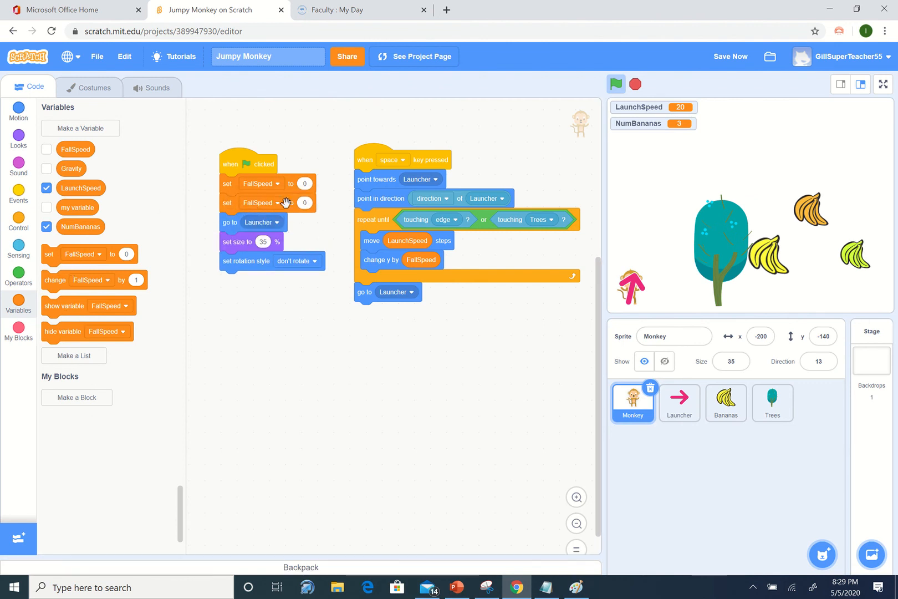
{"action": "left_click", "coordinate": [261, 203]}
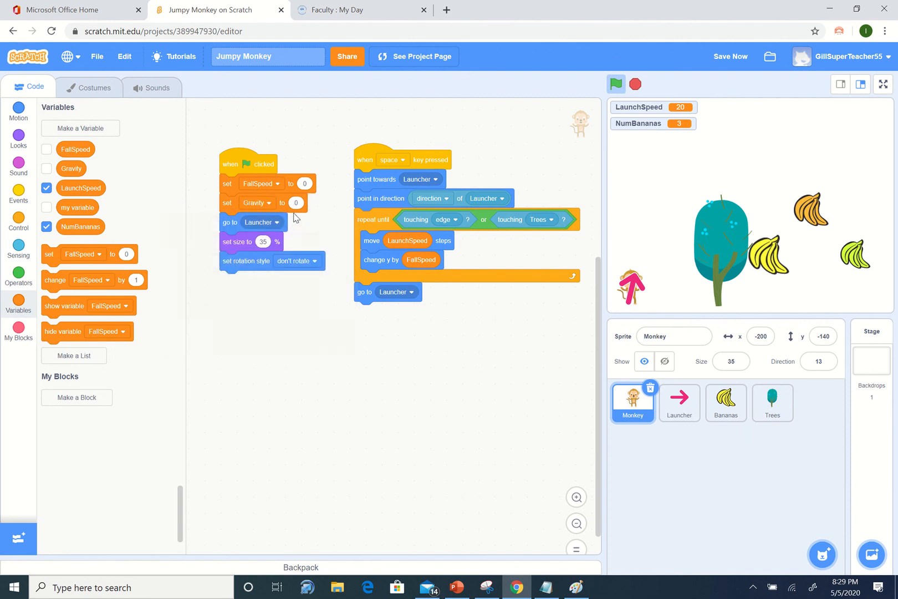
{"action": "left_click", "coordinate": [296, 203]}
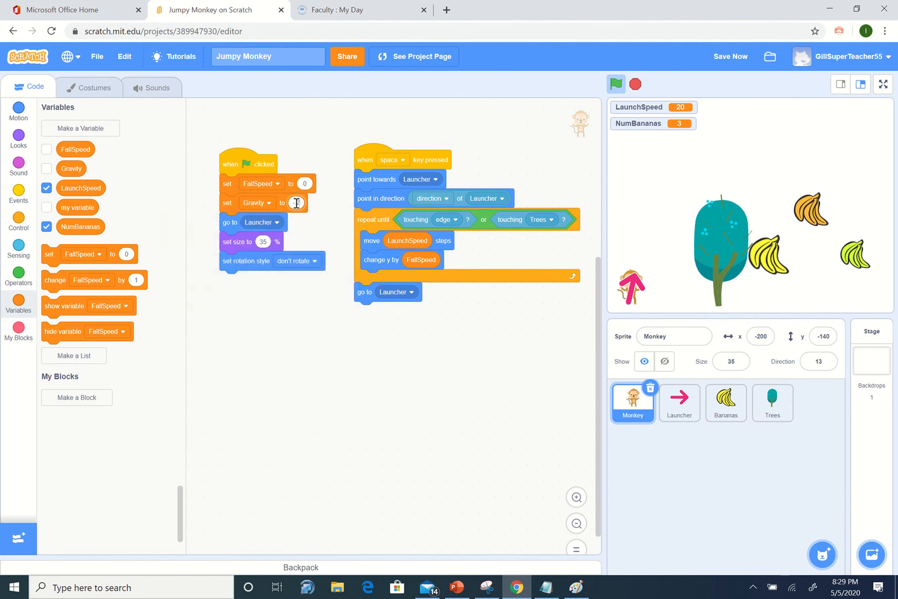
{"action": "type", "text": "-2"}
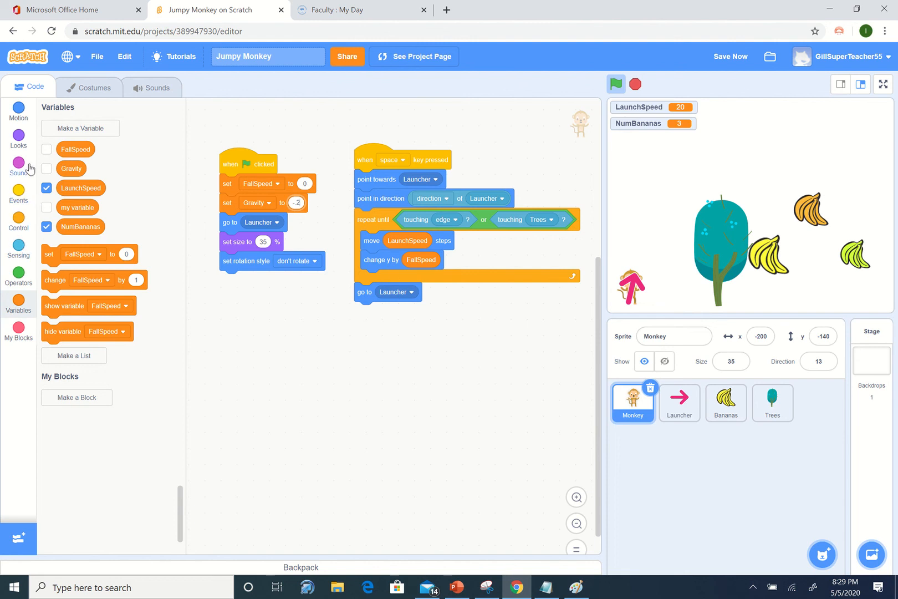
{"action": "mouse_move", "coordinate": [18, 273]}
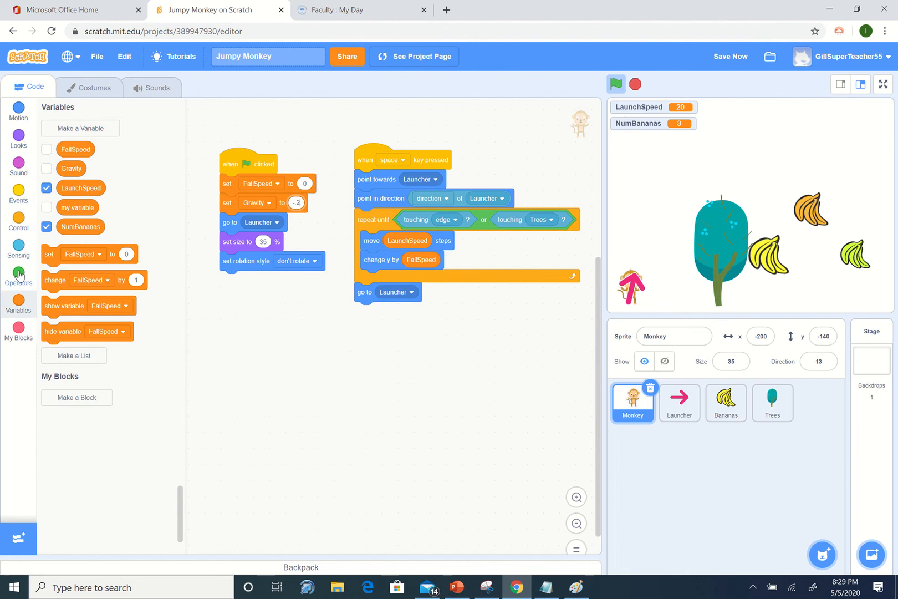
{"action": "mouse_move", "coordinate": [111, 314]}
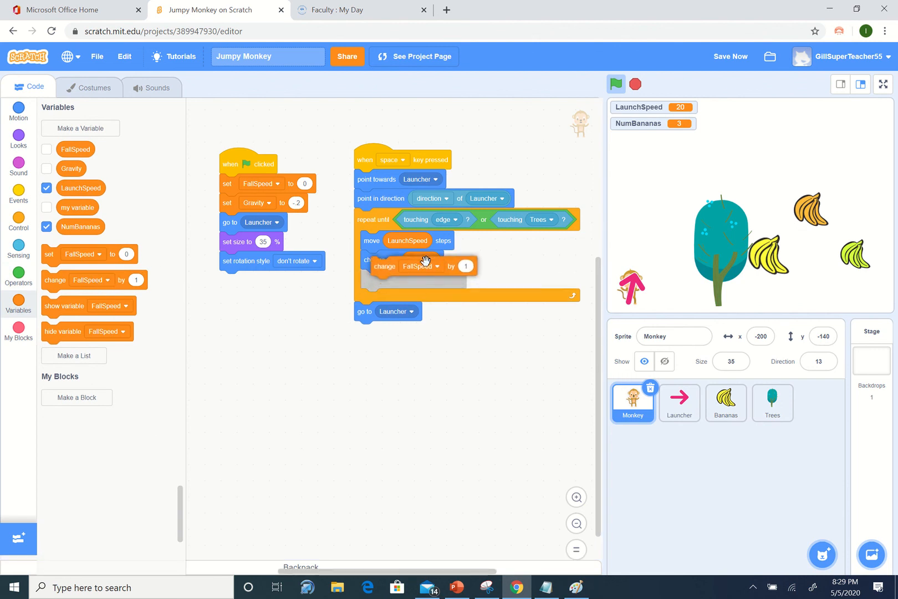
Place a change FallSpeed block at the start of the repeat-until loop
{"action": "left_click", "coordinate": [427, 241]}
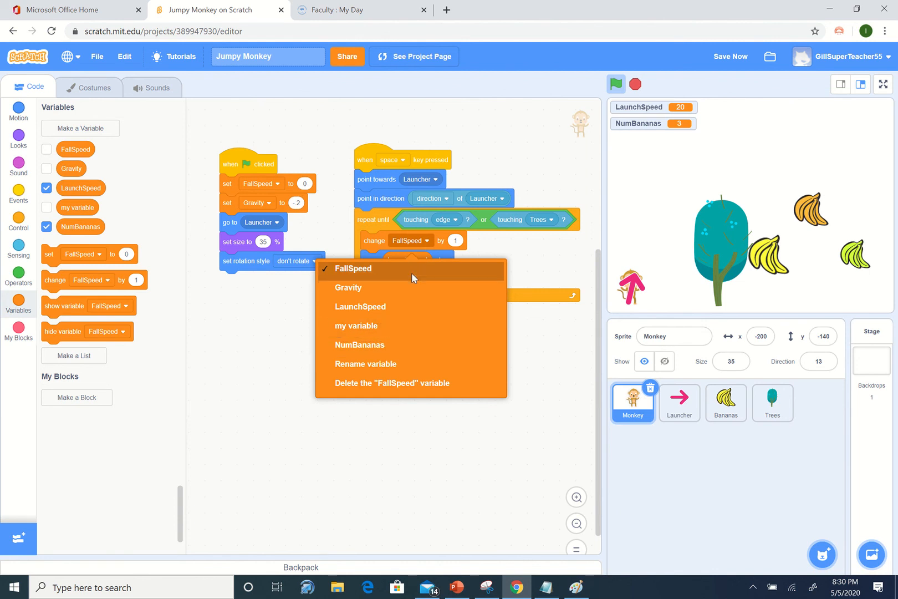
{"action": "left_click", "coordinate": [353, 269]}
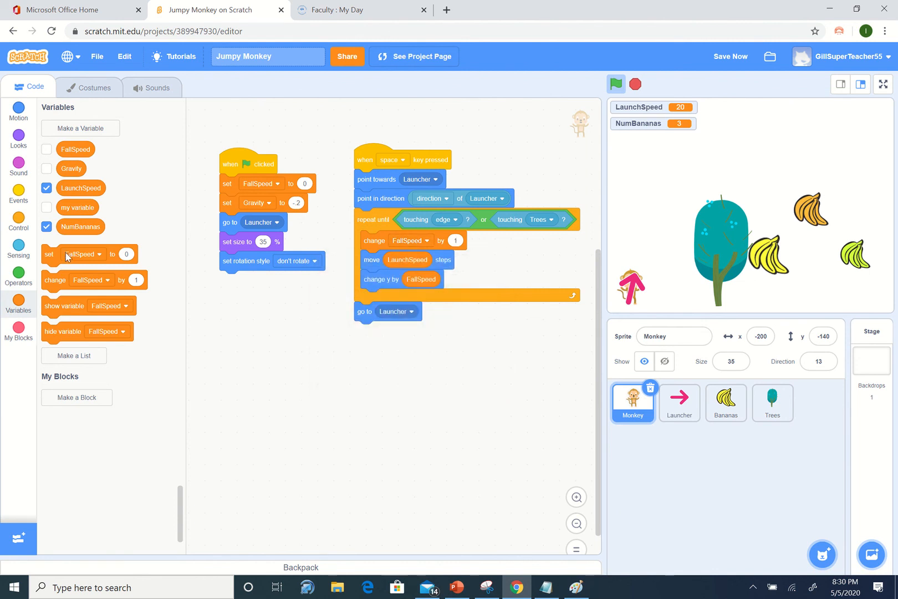
{"action": "mouse_move", "coordinate": [84, 178]}
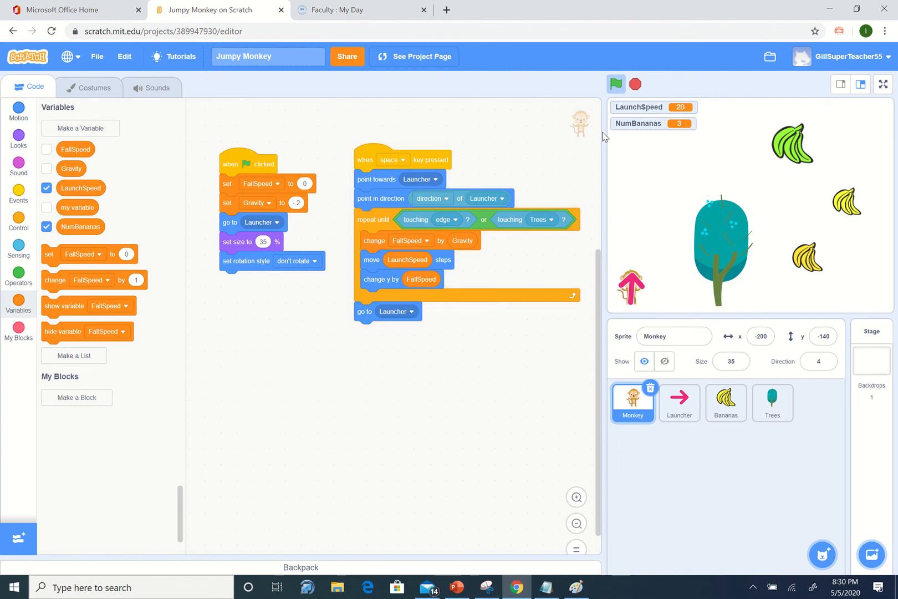
{"action": "mouse_move", "coordinate": [596, 140]}
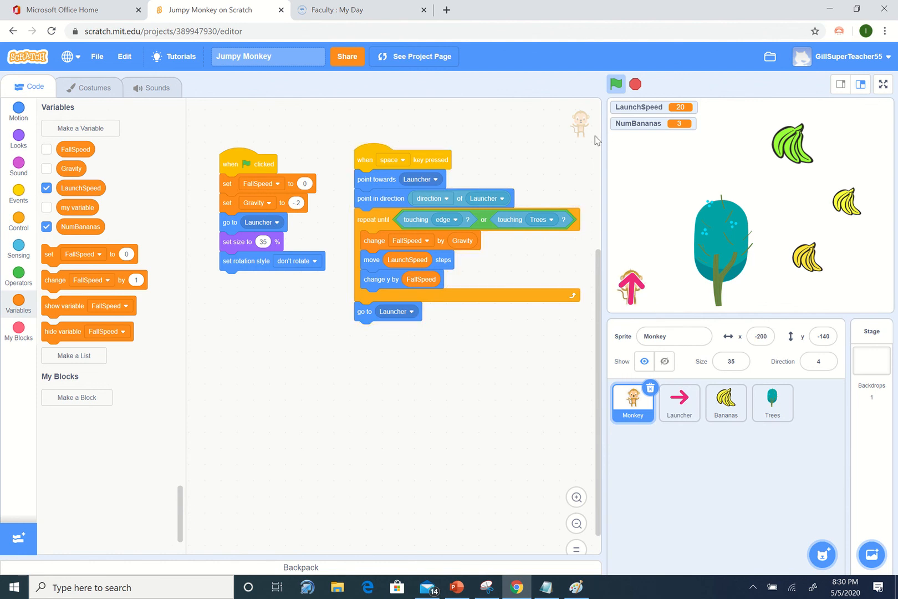